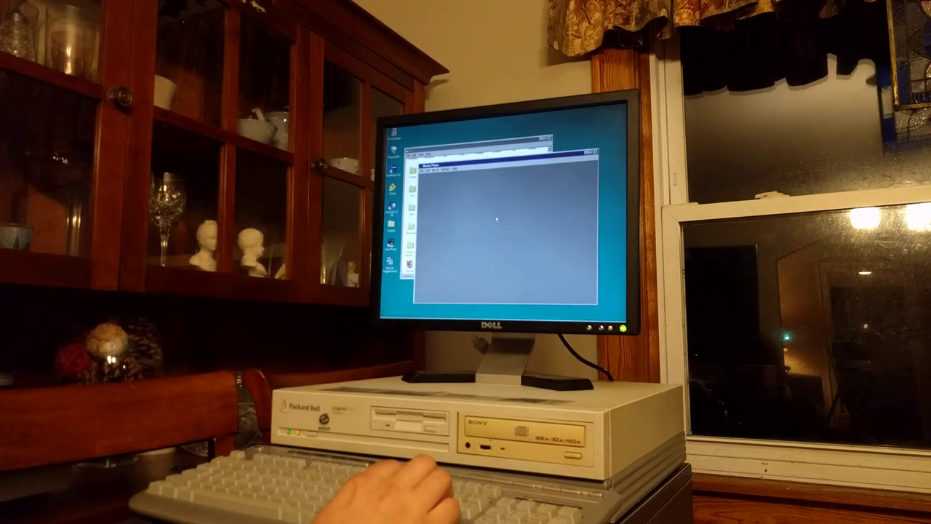
Step: Show the hard drive's folders and files in an Explorer window
{"action": "left_click", "coordinate": [417, 154]}
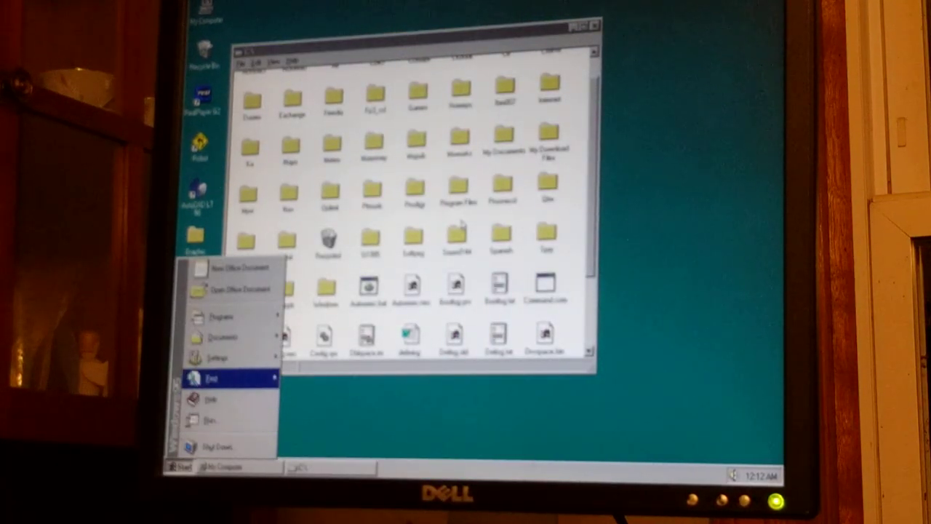
Step: Expand the Programs list to reach the AutoCAD LT 98 group
{"action": "left_click", "coordinate": [221, 318]}
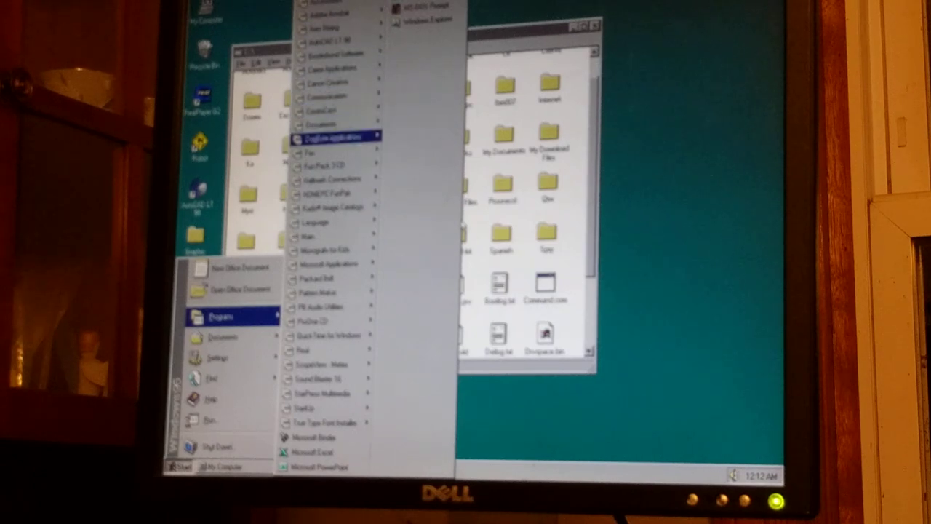
{"action": "mouse_move", "coordinate": [335, 179]}
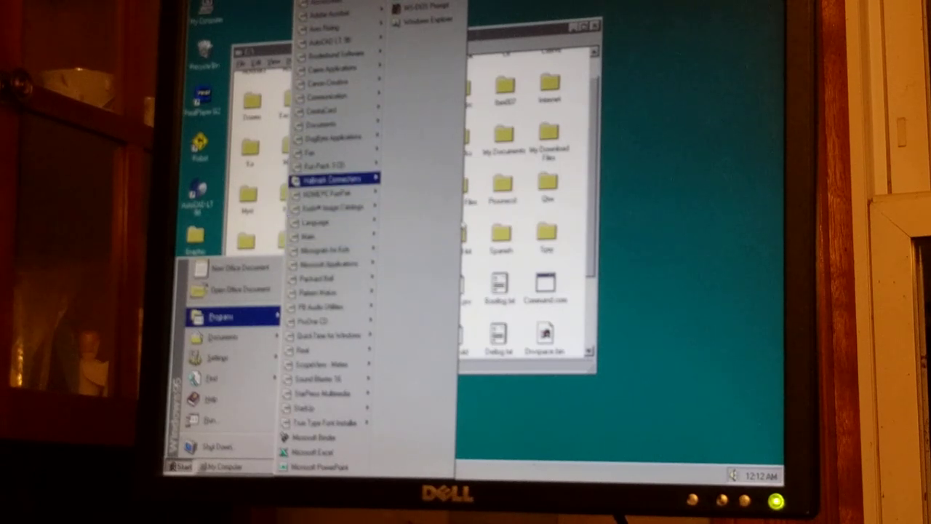
{"action": "mouse_move", "coordinate": [332, 192]}
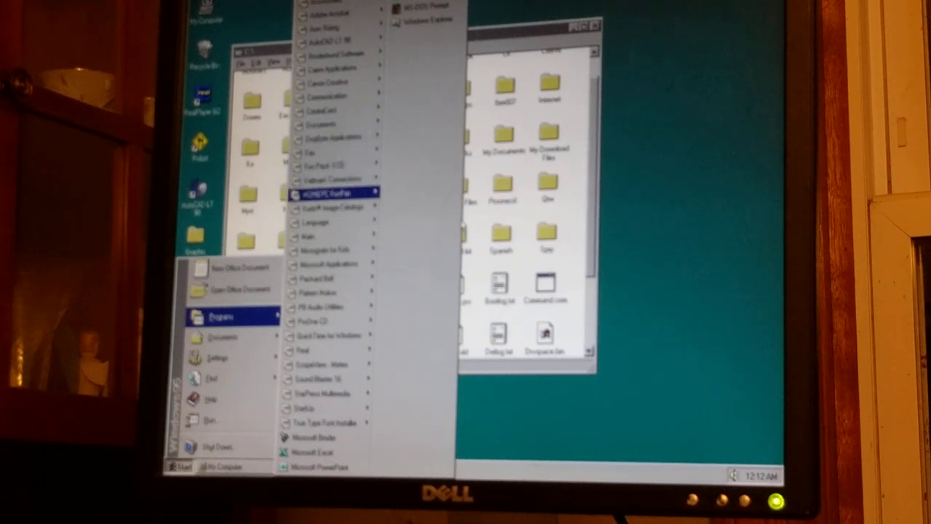
{"action": "mouse_move", "coordinate": [327, 37]}
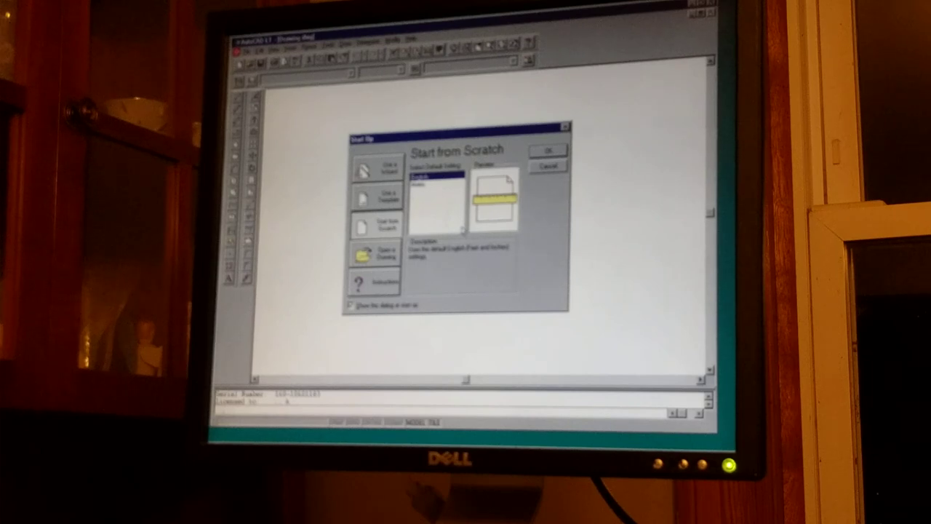
Step: Confirm Start from Scratch to begin an empty AutoCAD LT 98 drawing
{"action": "left_click", "coordinate": [547, 149]}
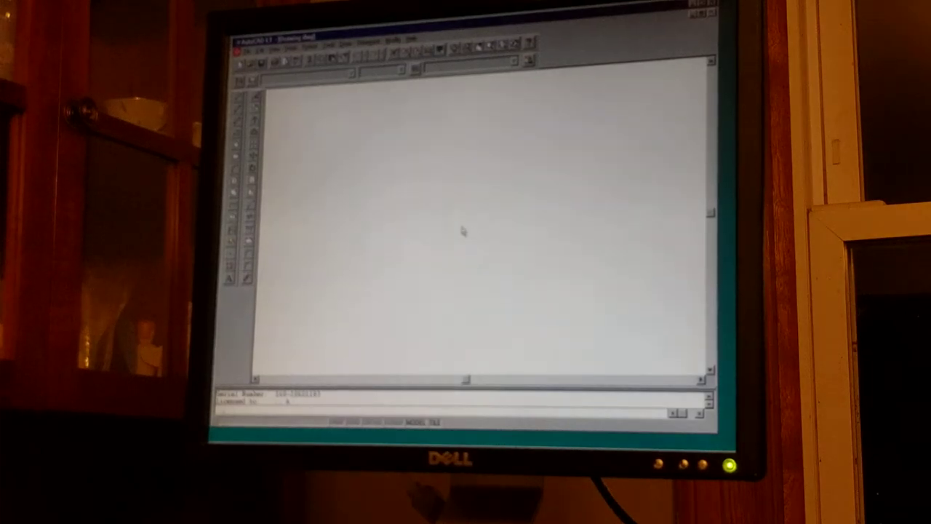